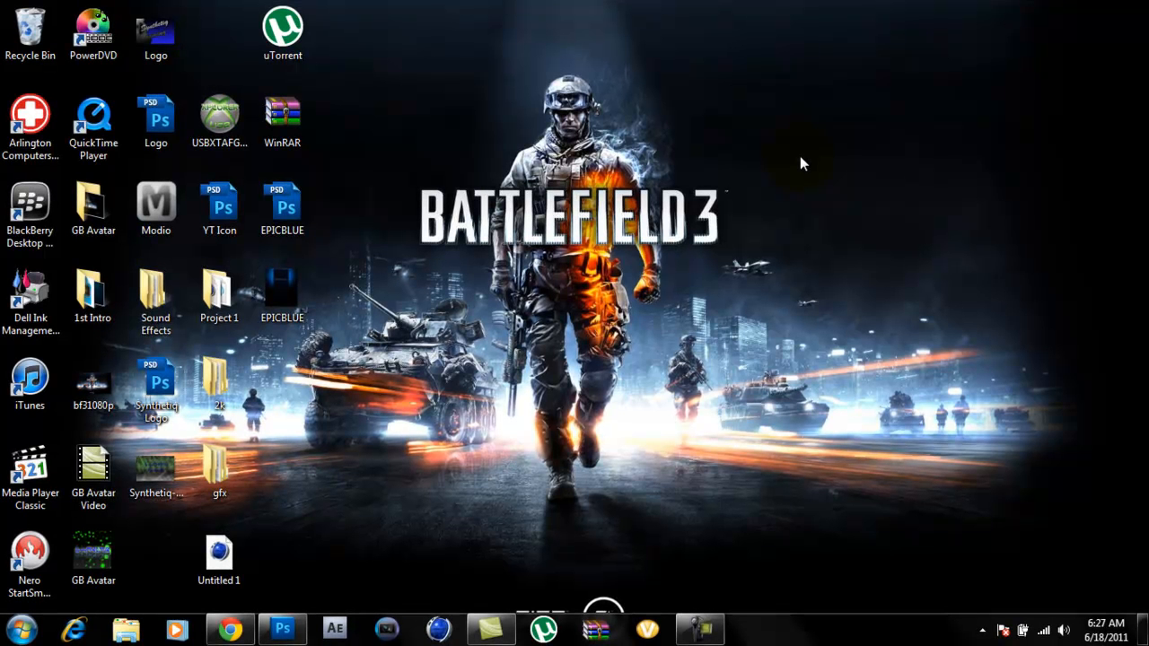
mouse_move(646, 242)
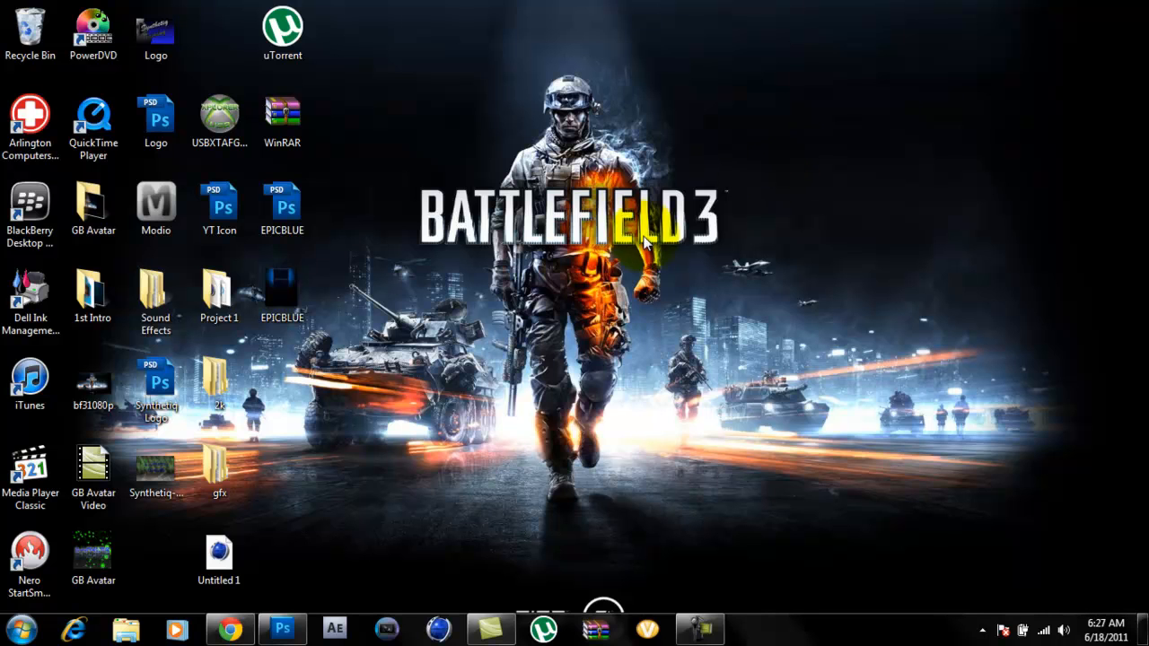
mouse_move(307, 541)
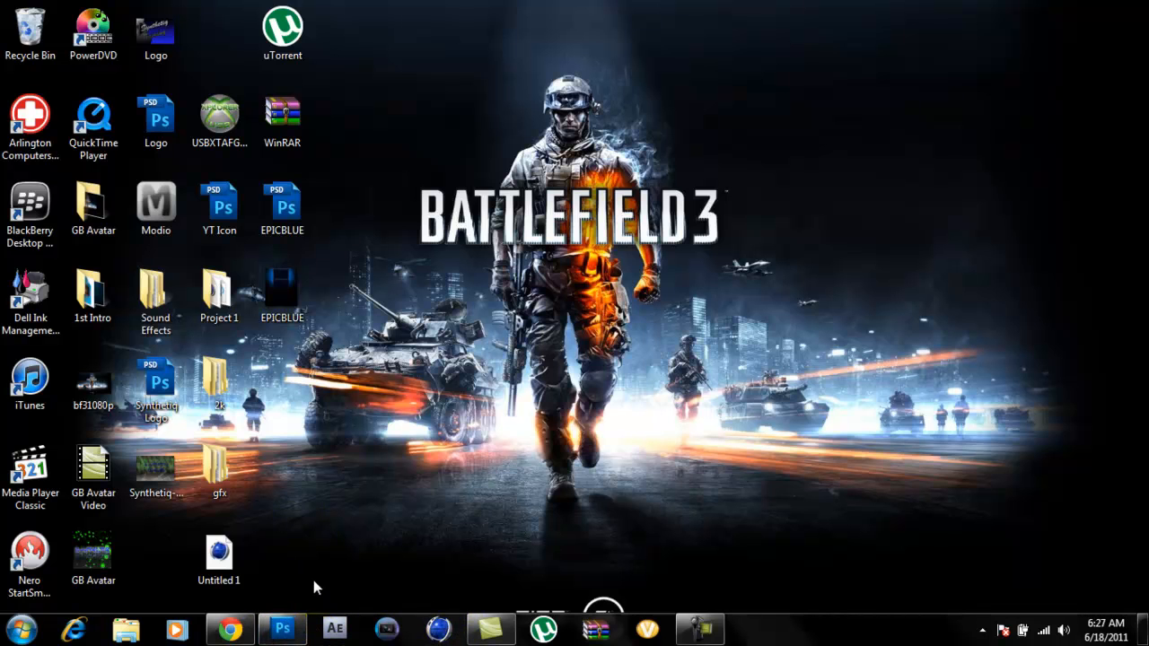
mouse_move(364, 579)
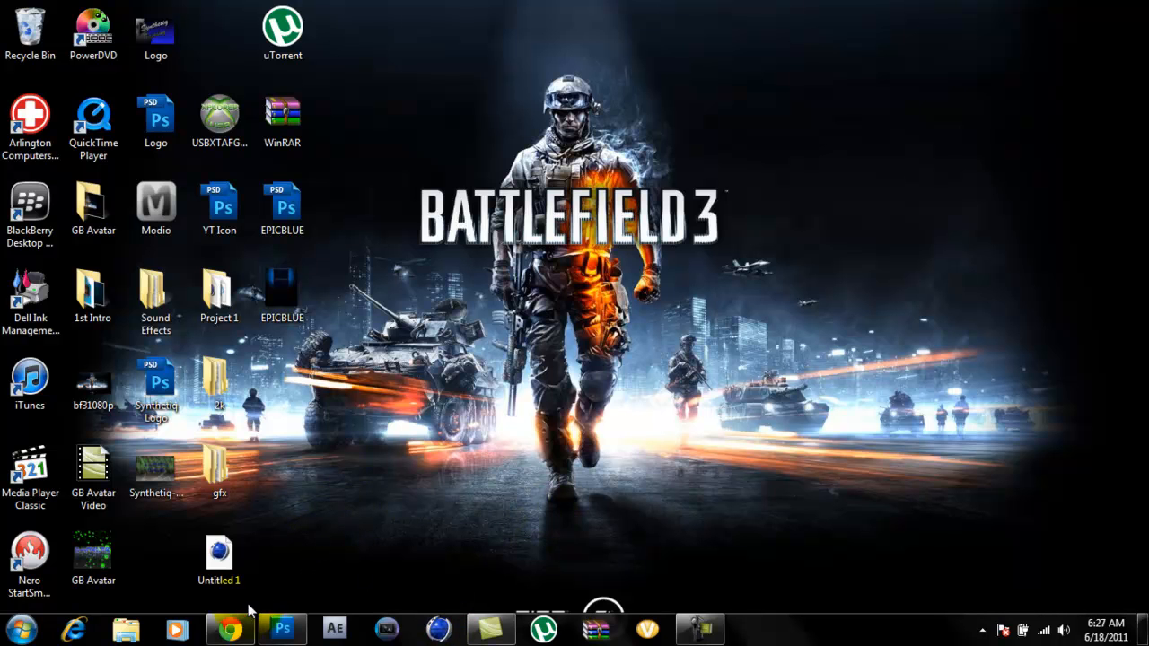
mouse_move(229, 629)
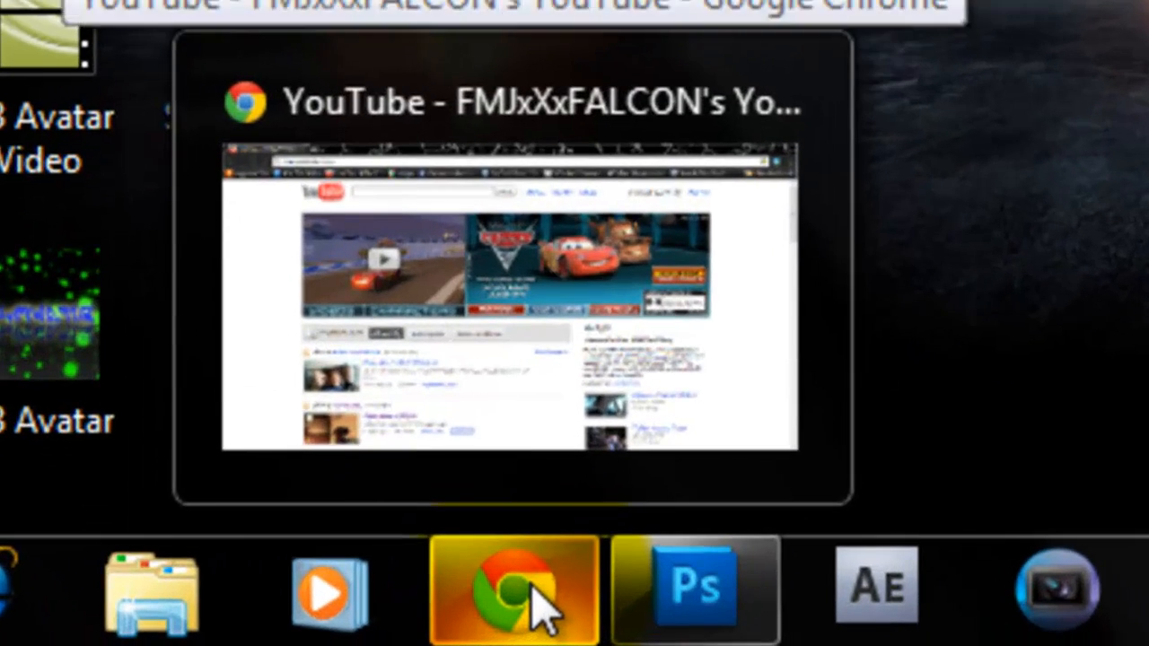
Bring the browser showing dafont.com forward and scroll through its font category list.
click(513, 587)
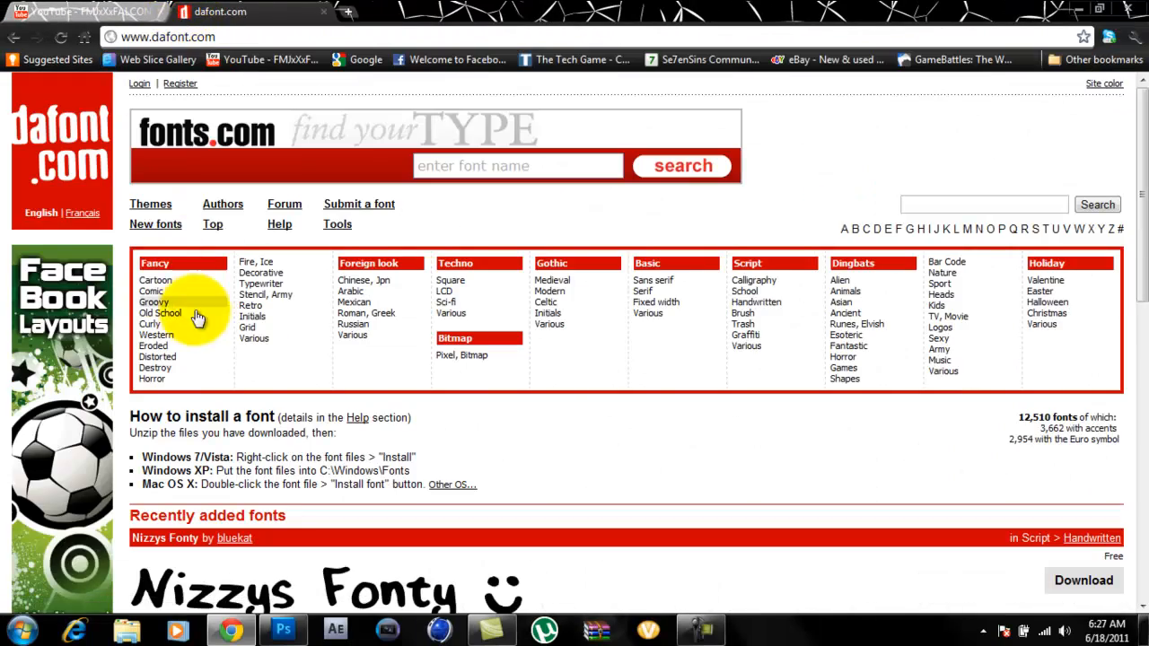
mouse_move(152, 378)
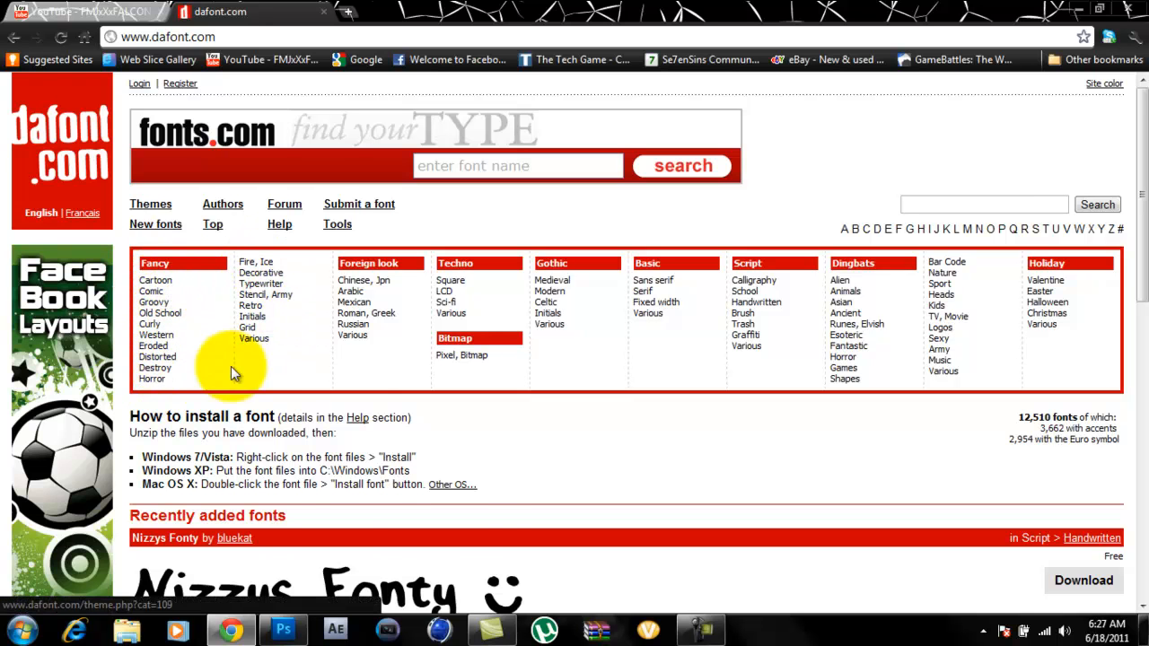
scroll(down, 3)
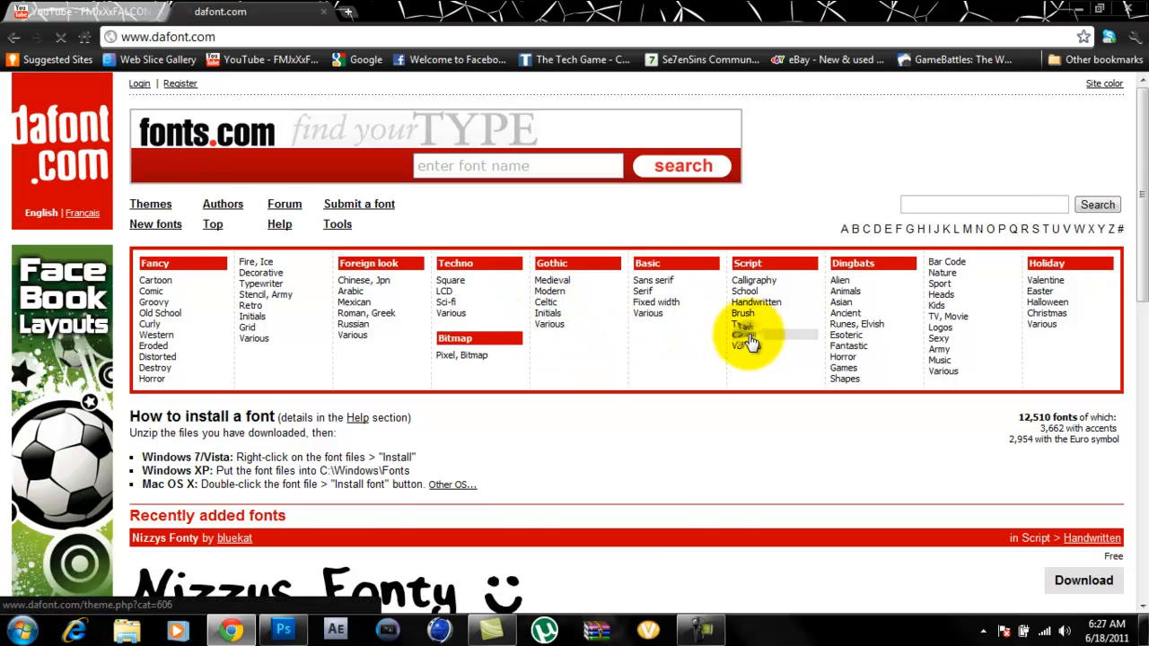
Browse the Script > Graffiti font listing on dafont.com.
click(743, 334)
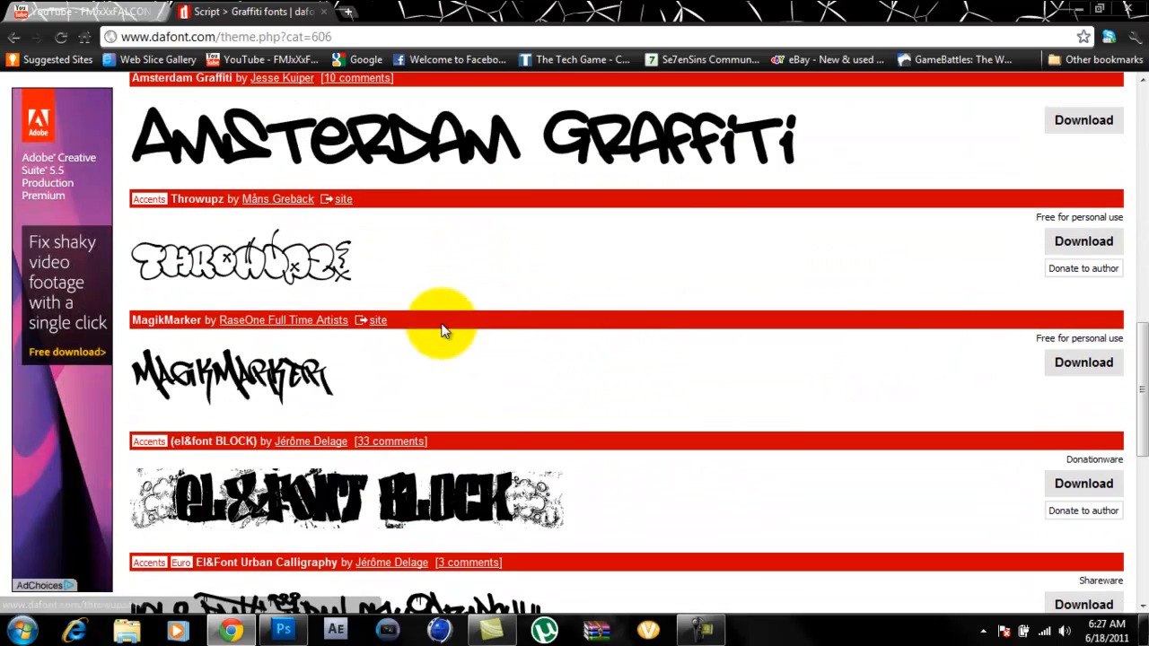
scroll(down, 3)
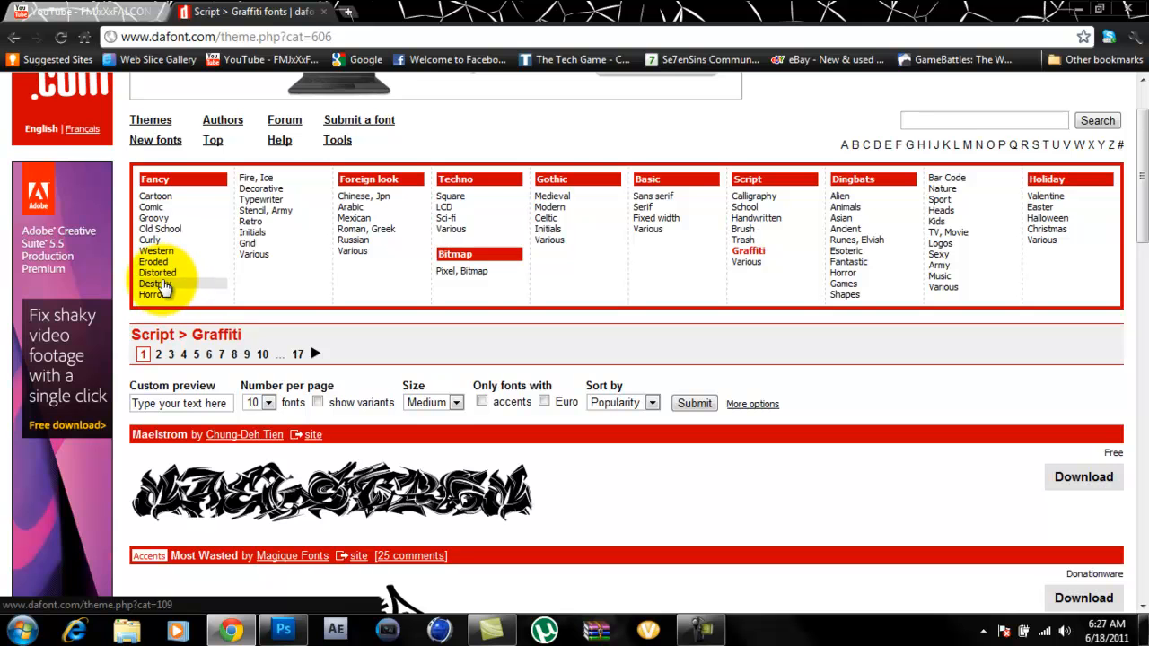
Switch to Fancy > Distorted and scroll down to BSB DF 50.
click(158, 272)
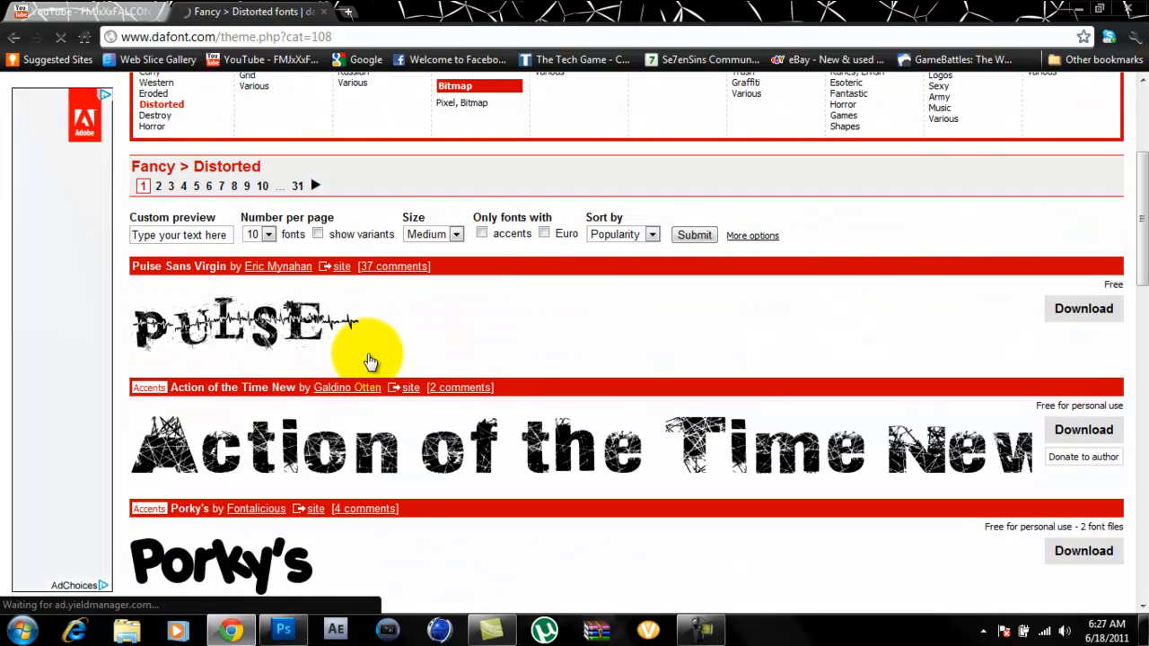
scroll(down, 3)
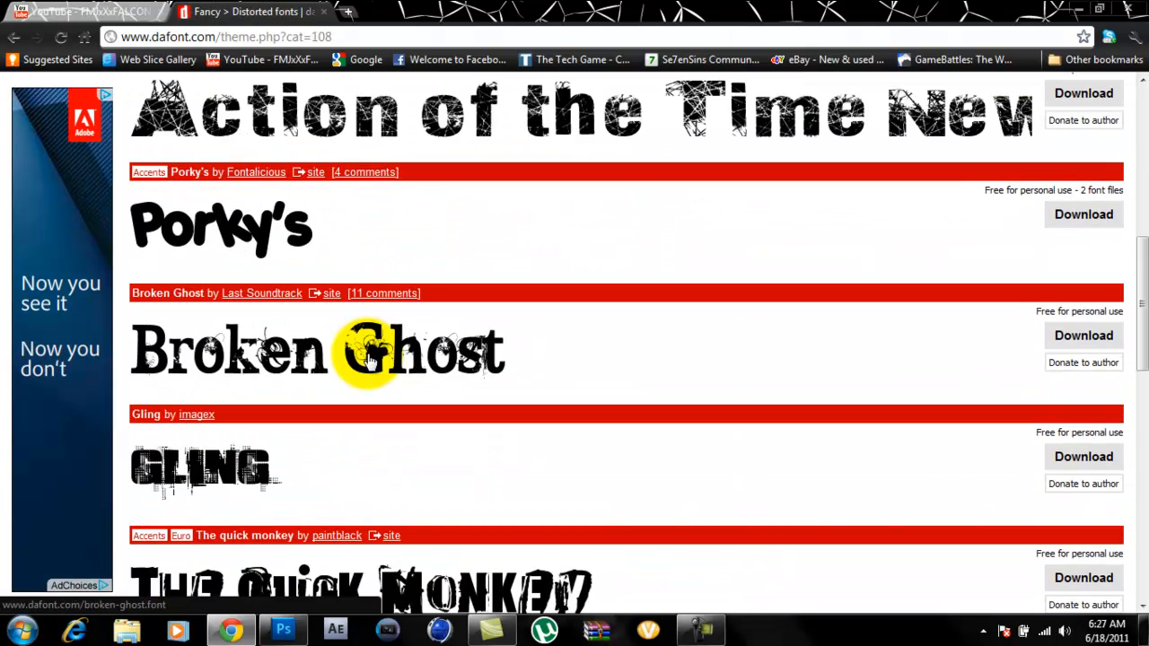
scroll(down, 3)
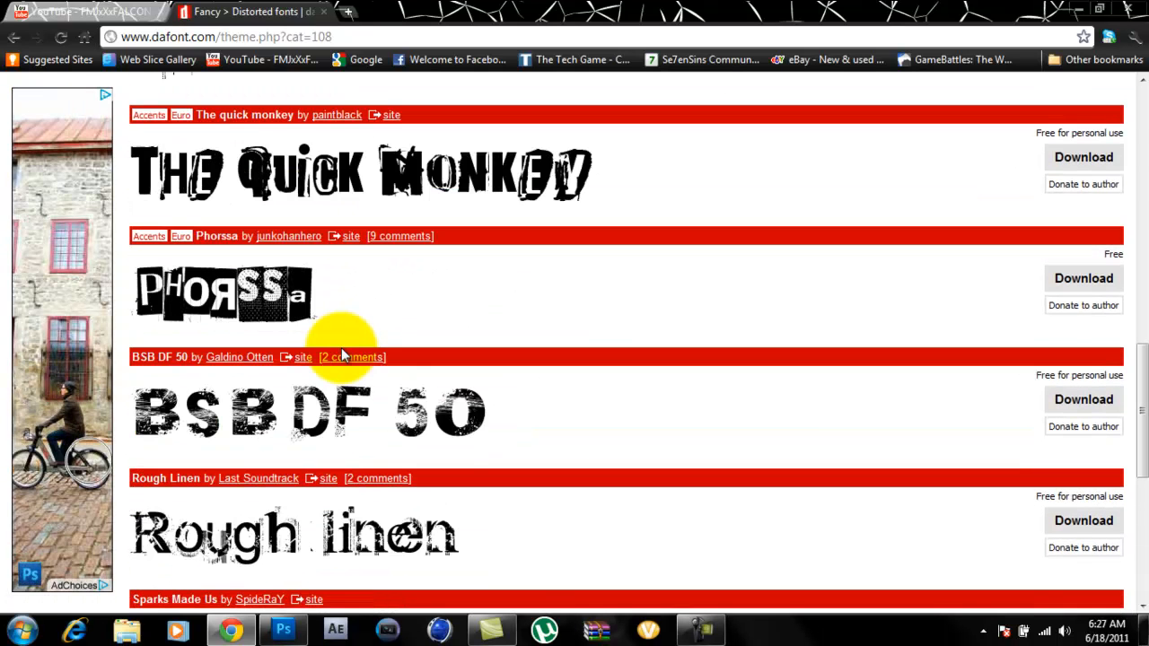
scroll(down, 3)
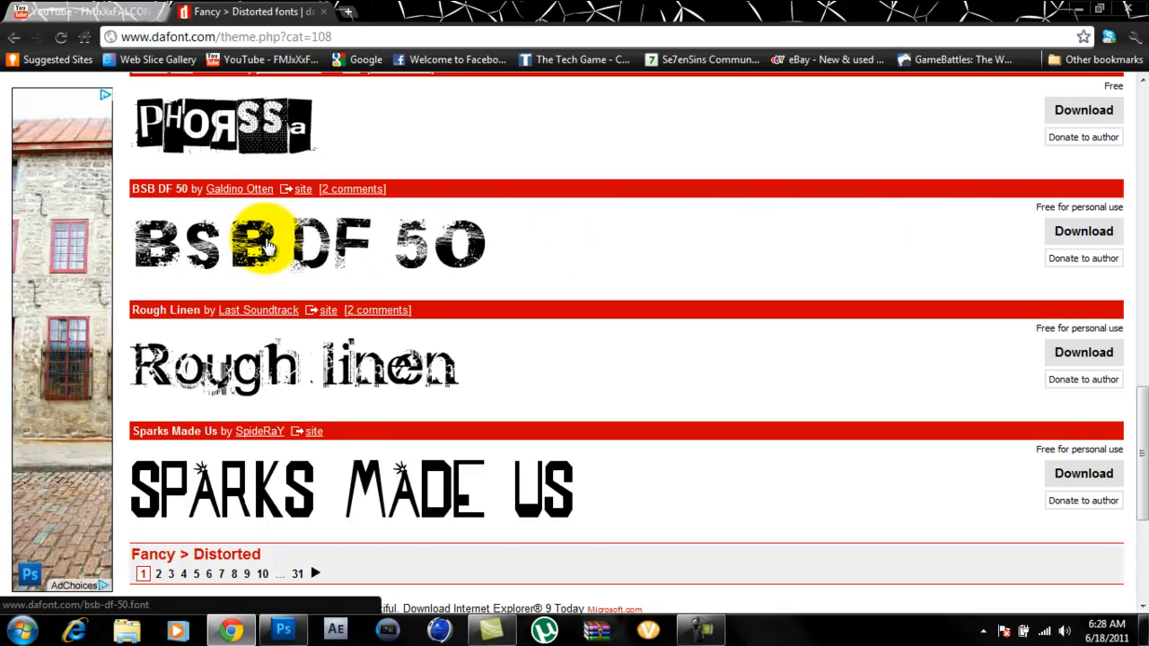
mouse_move(525, 263)
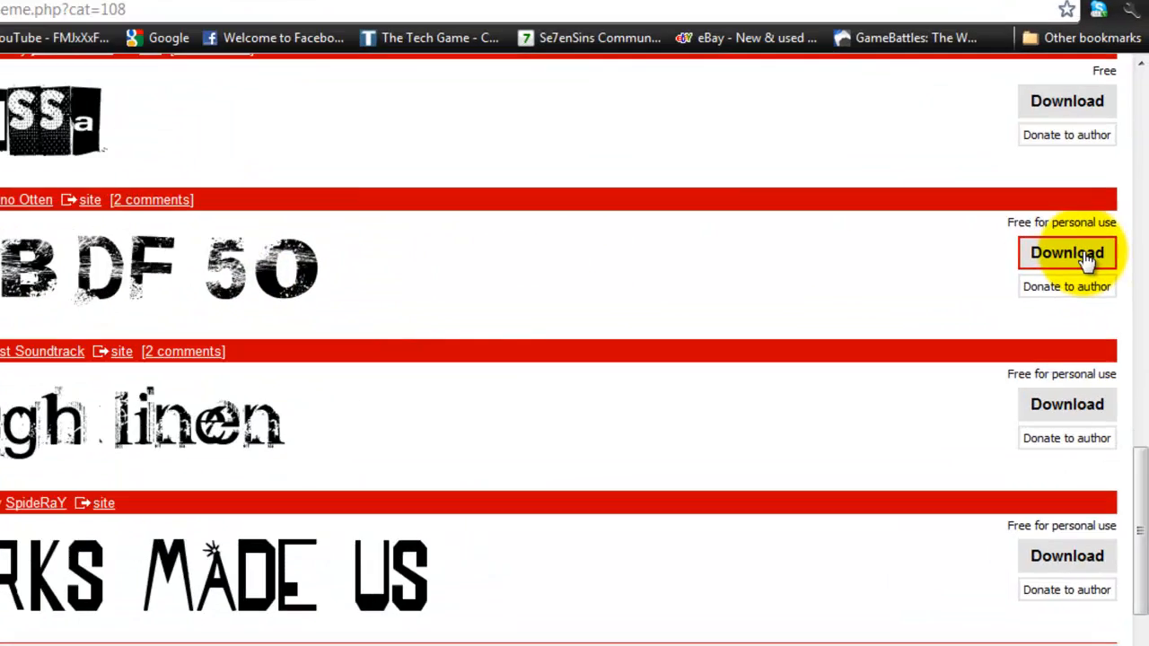
Download BSB DF 50, preview its samples in Font Viewer, and install it.
click(1066, 252)
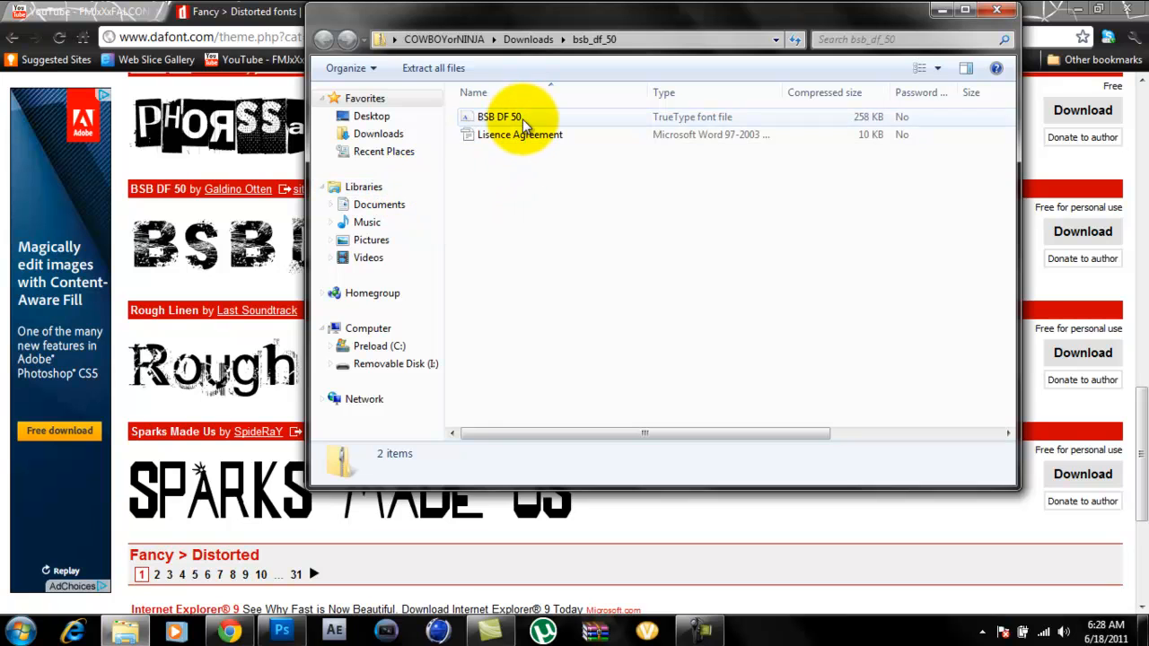
double_click(499, 116)
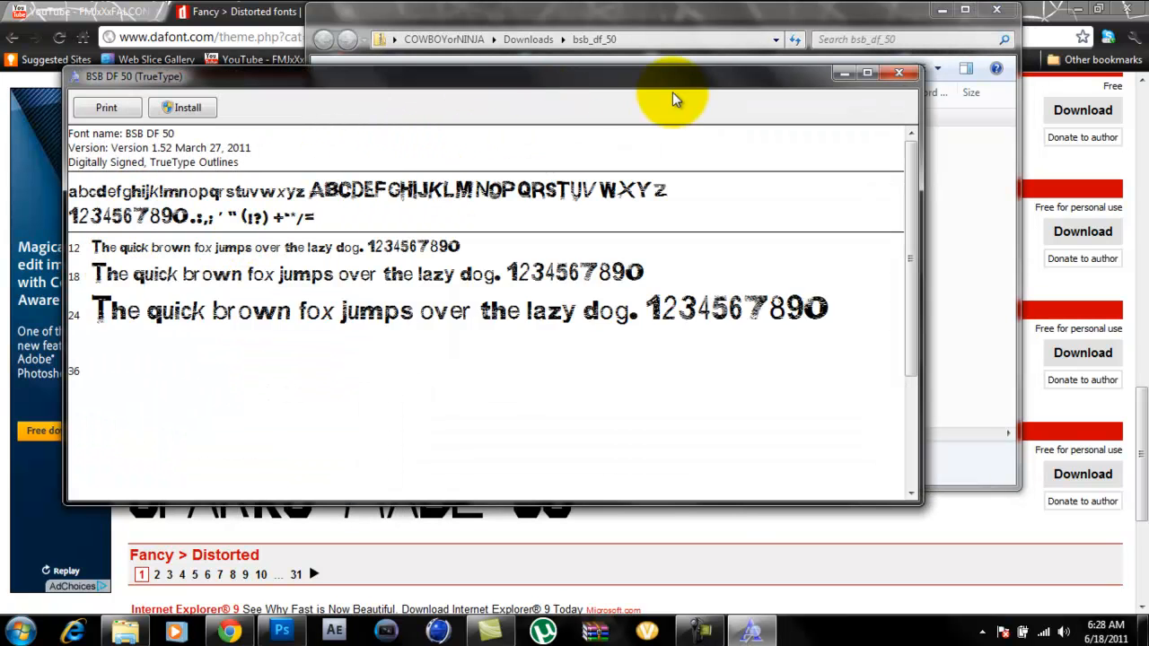
scroll(down, 3)
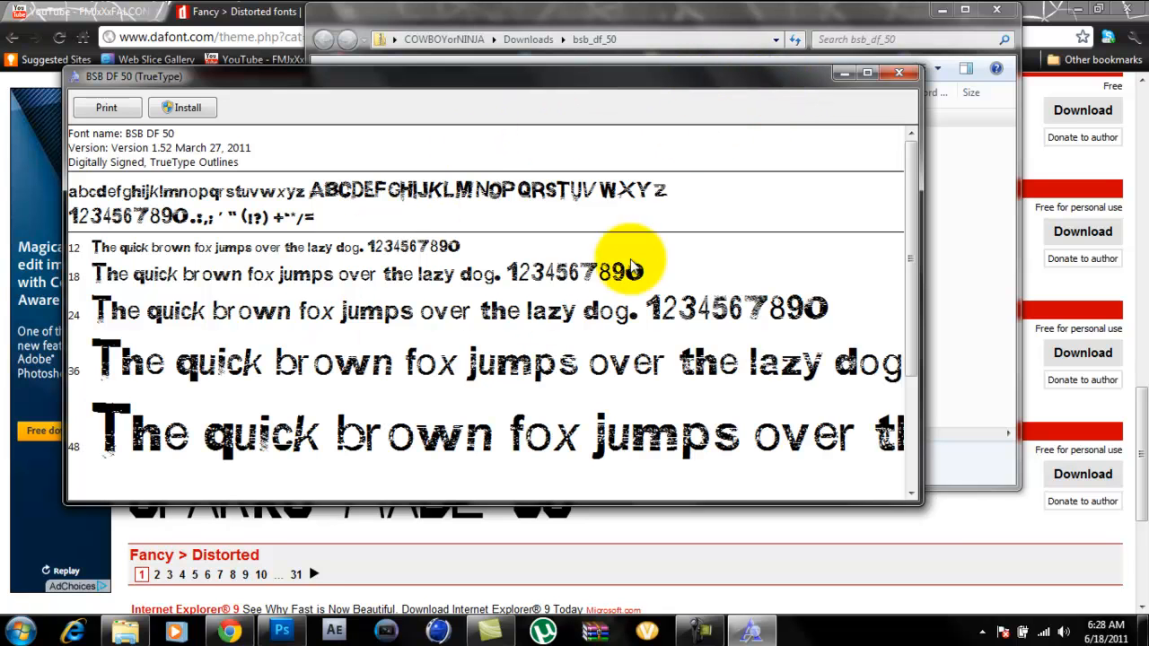
scroll(down, 3)
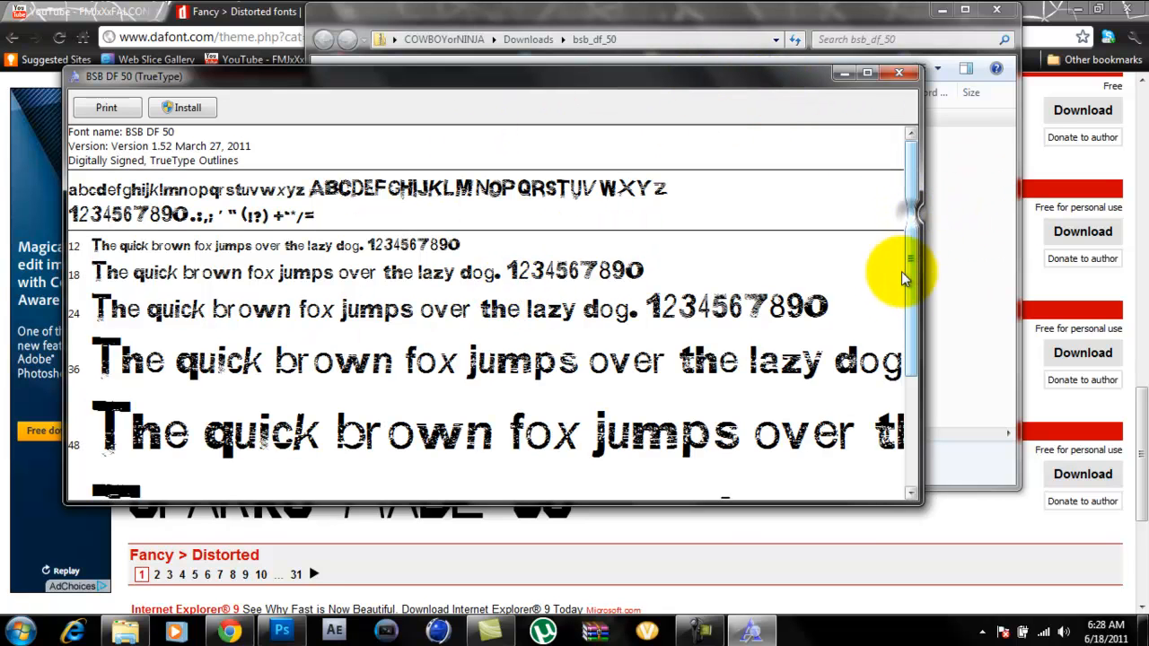
scroll(down, 3)
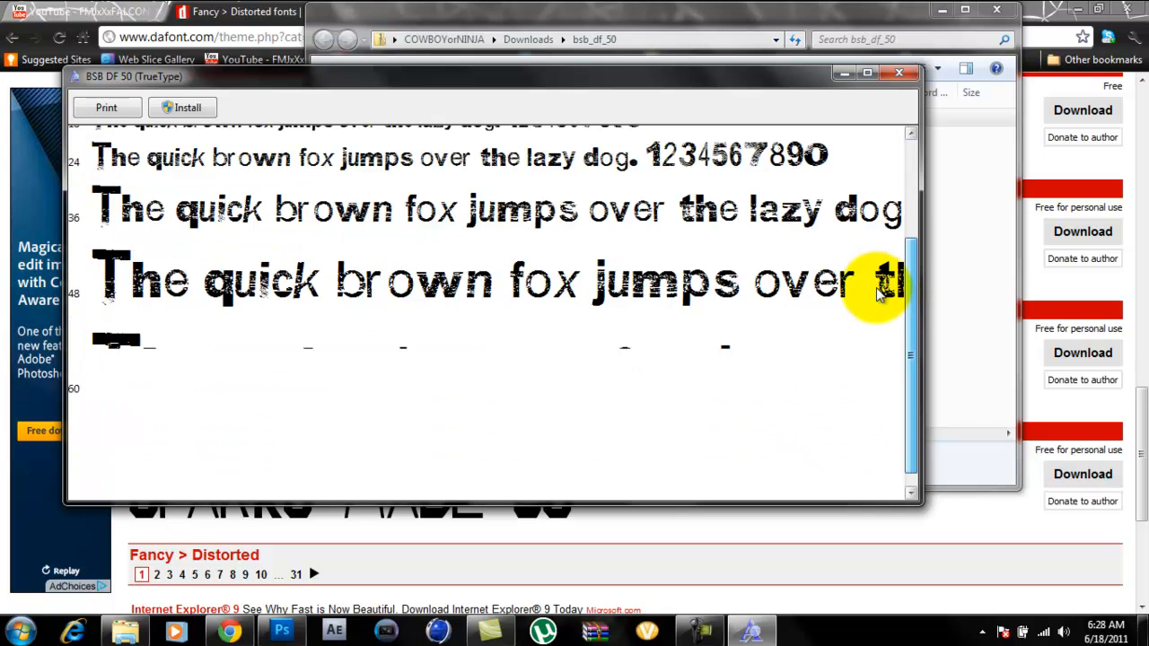
scroll(down, 3)
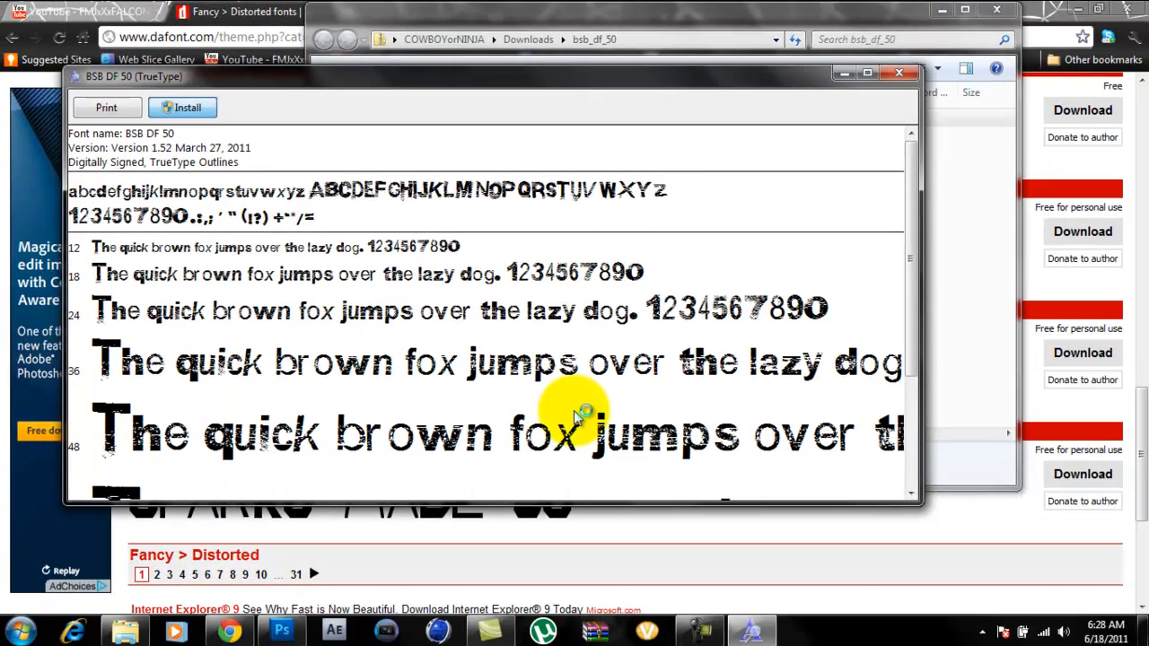
click(182, 107)
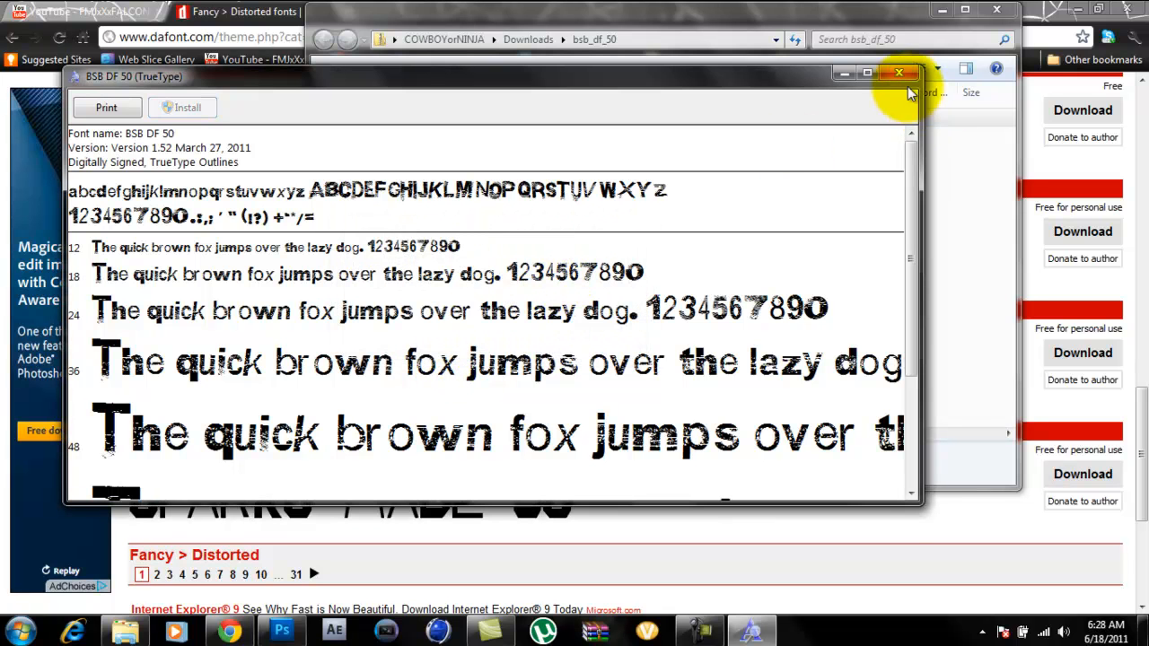
Close the BSB DF 50 preview and bring up Photoshop CS5.
click(898, 73)
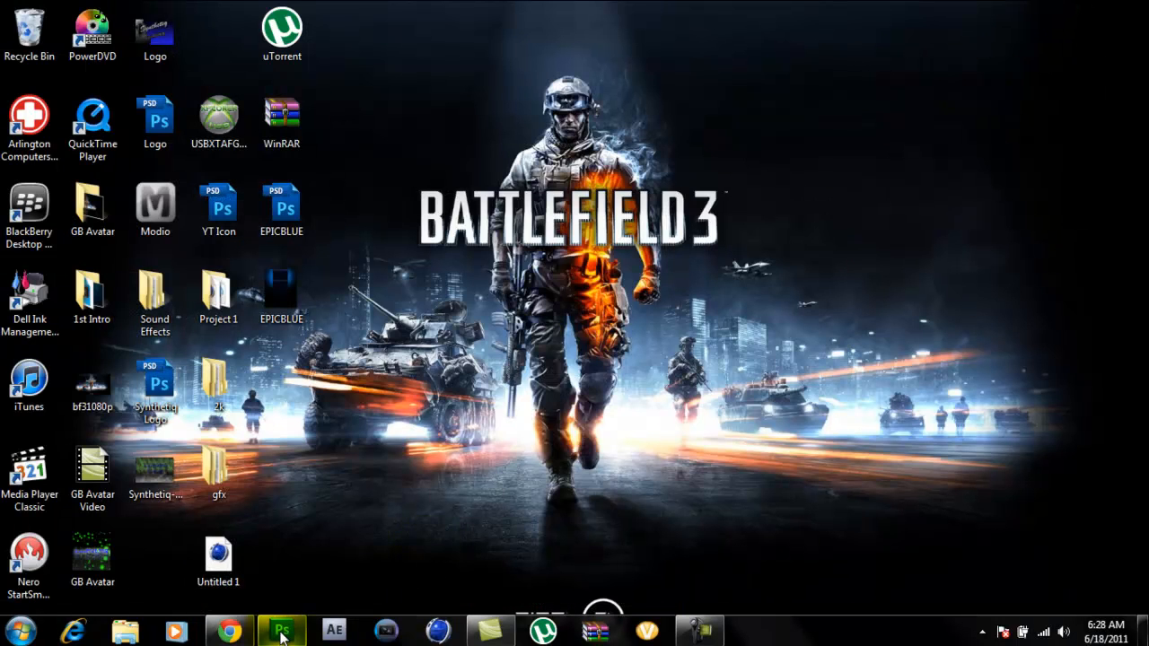
click(282, 630)
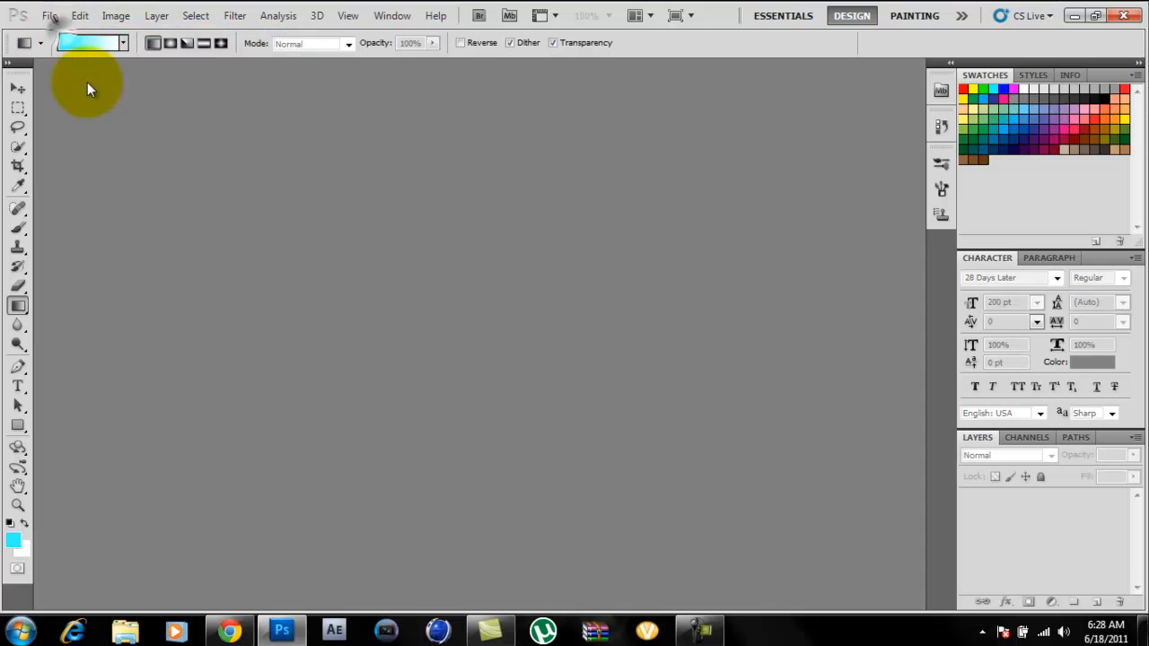
Create a new 1280×720, 72 ppi document named Tutorial.
click(49, 16)
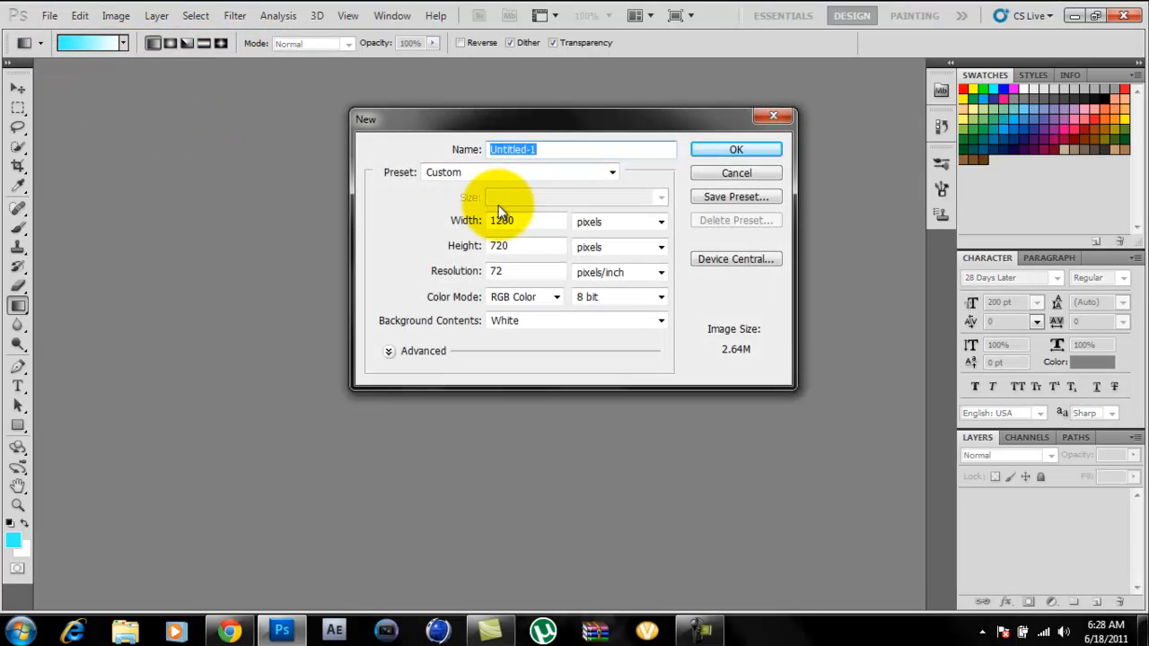
text(Tur)
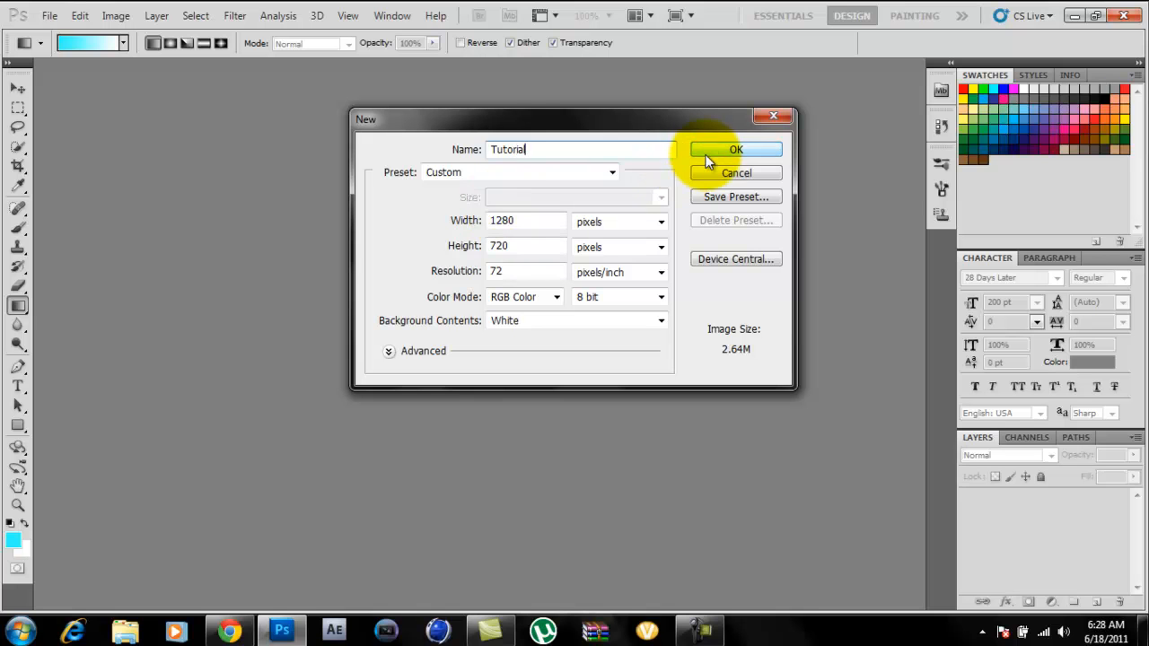
click(735, 149)
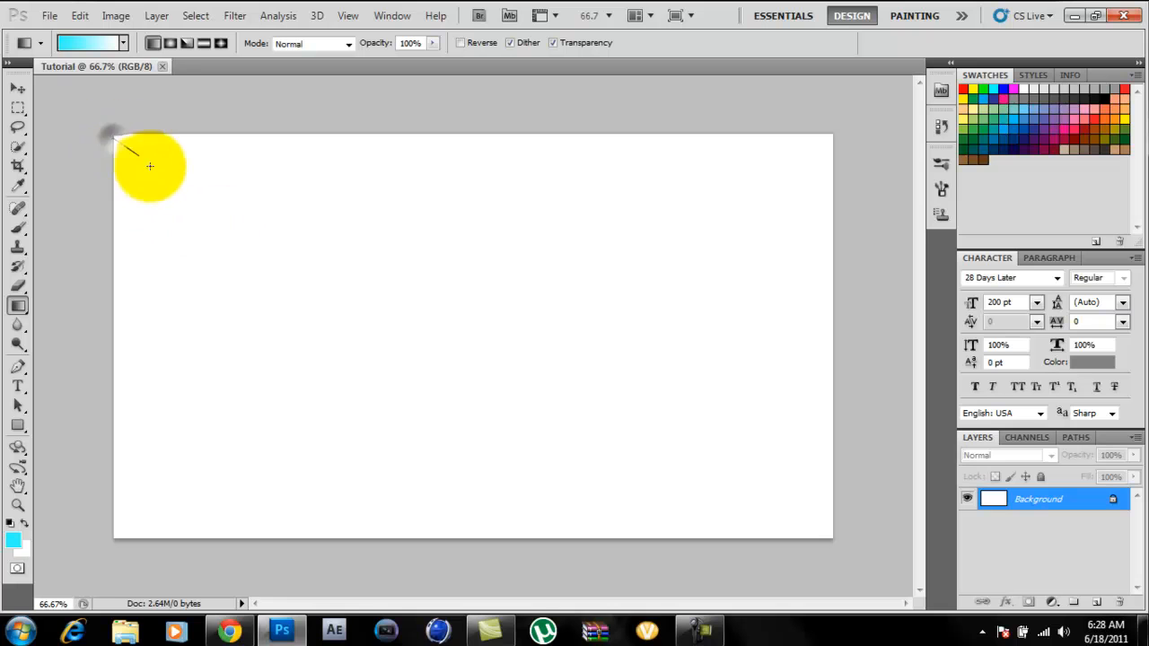
Fill the canvas with a cyan-to-white gradient and type TUTORIAL near the centre.
drag(150, 166, 201, 261)
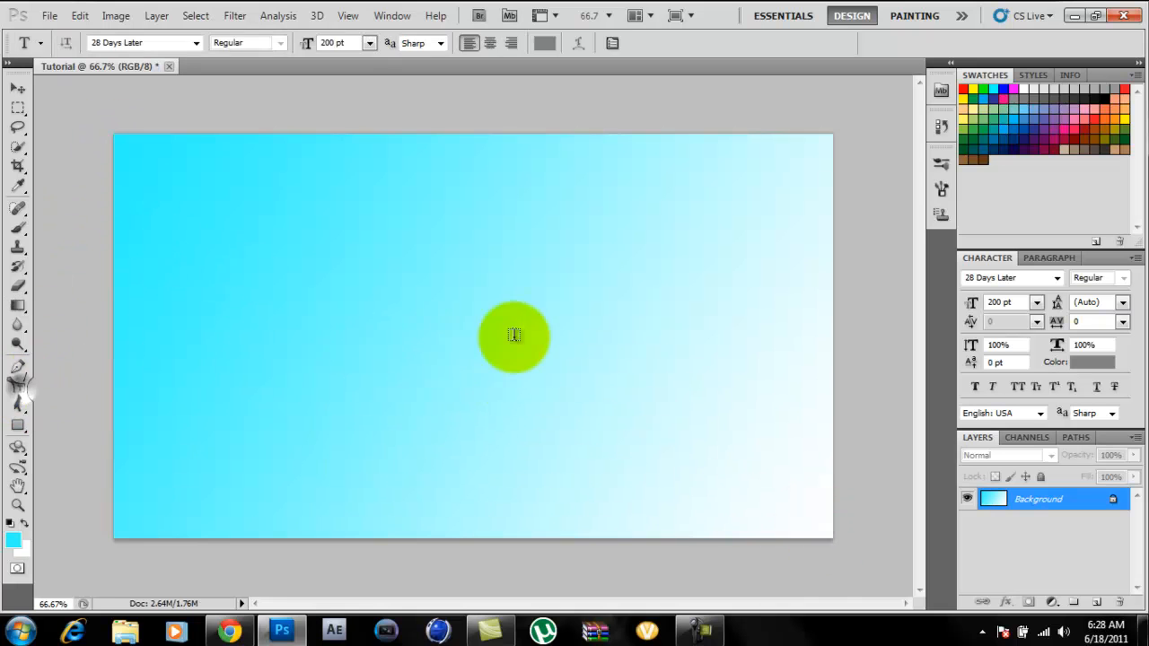
click(452, 310)
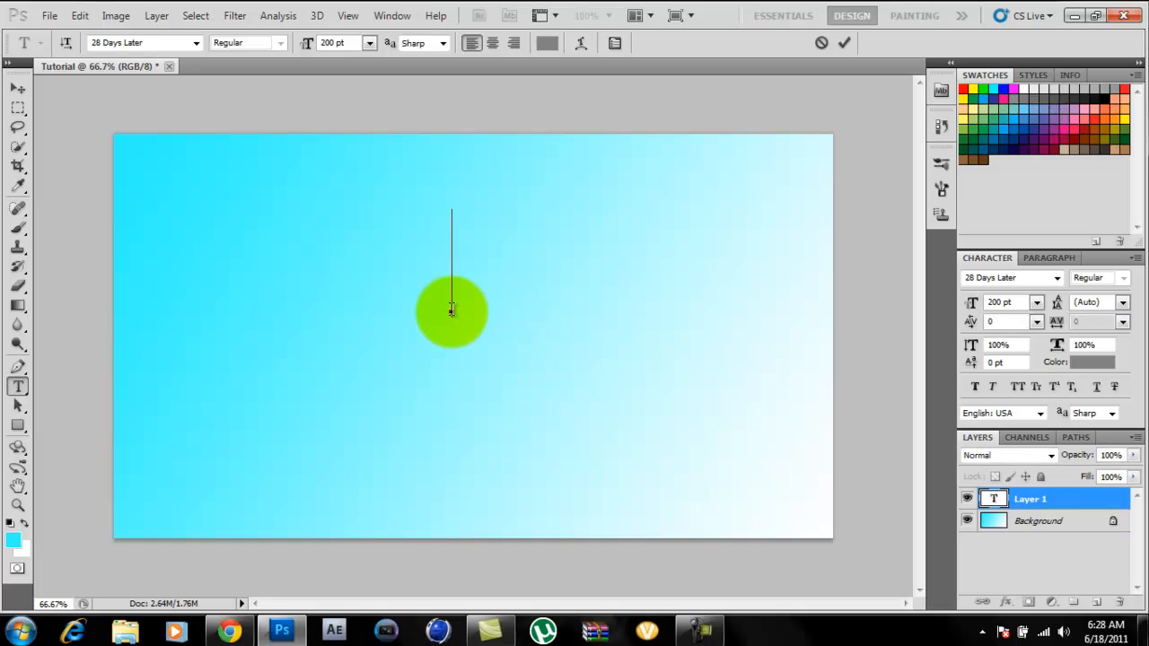
text(TUTO)
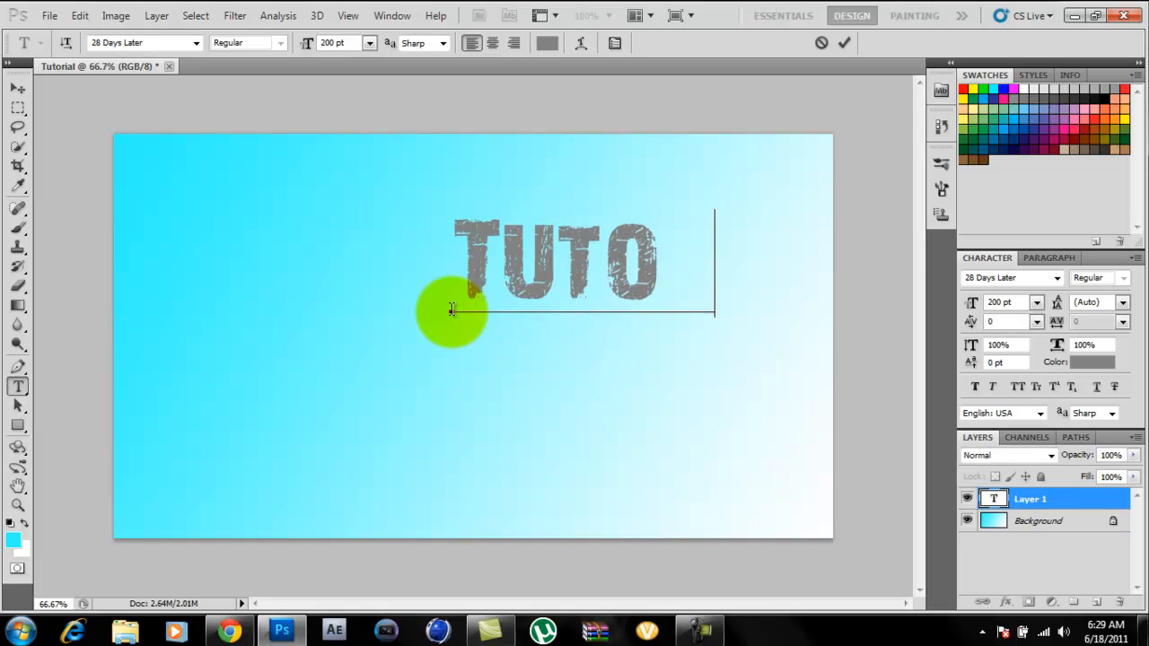
text(RIAL)
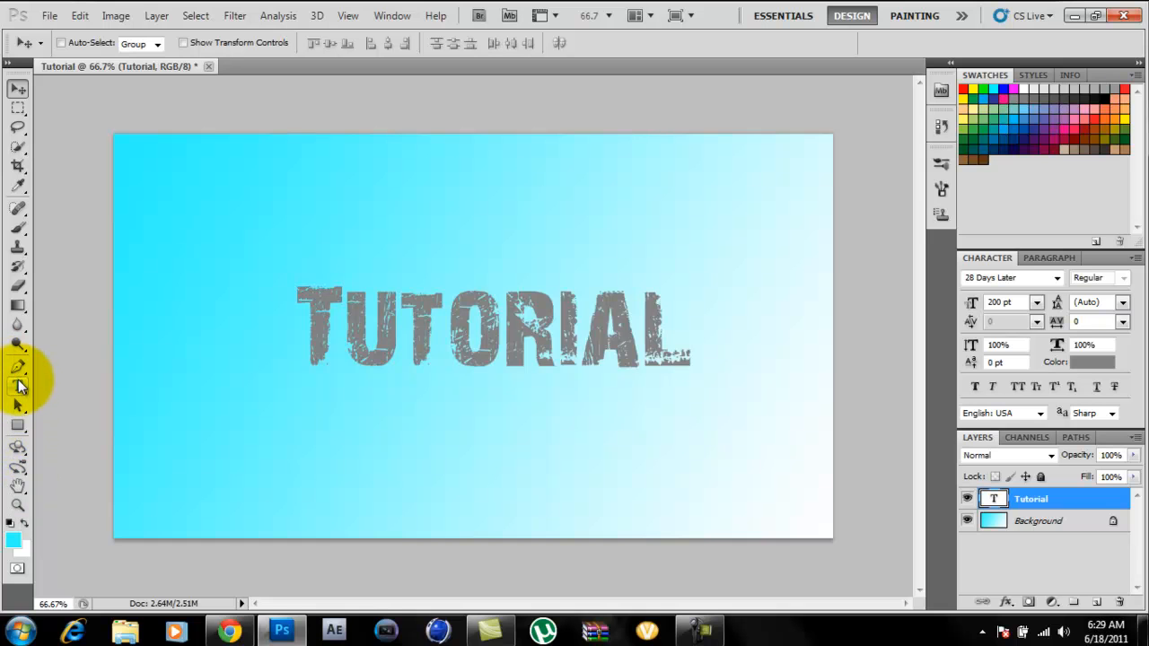
Select the TUTORIAL text and change its font to calame.
click(18, 386)
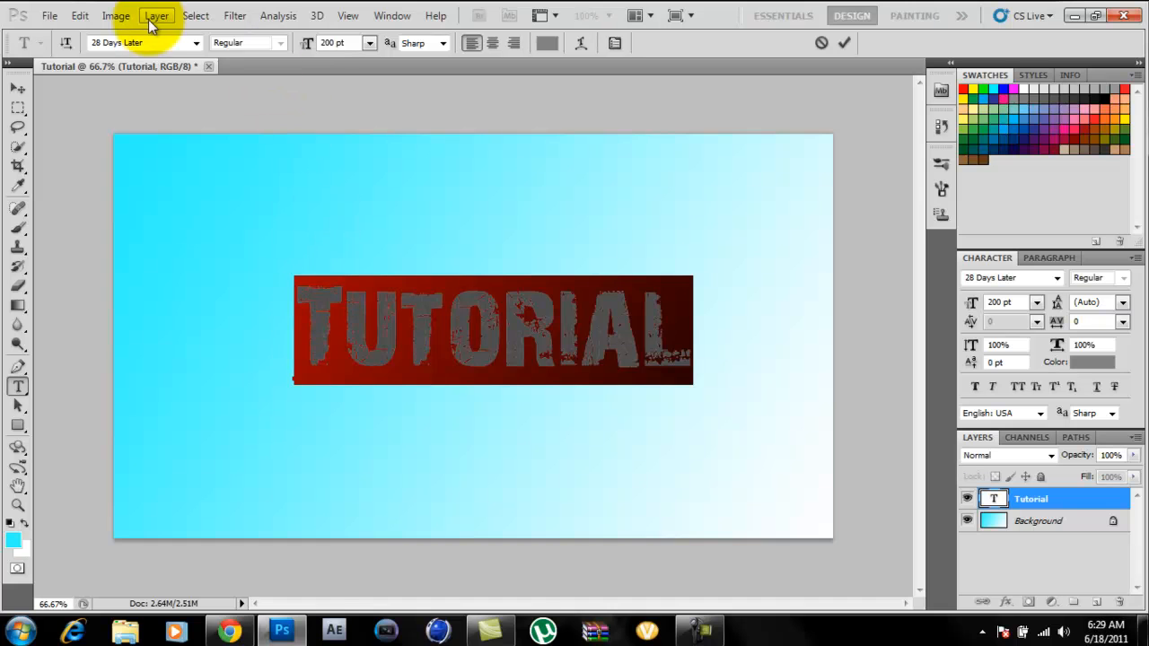
click(195, 42)
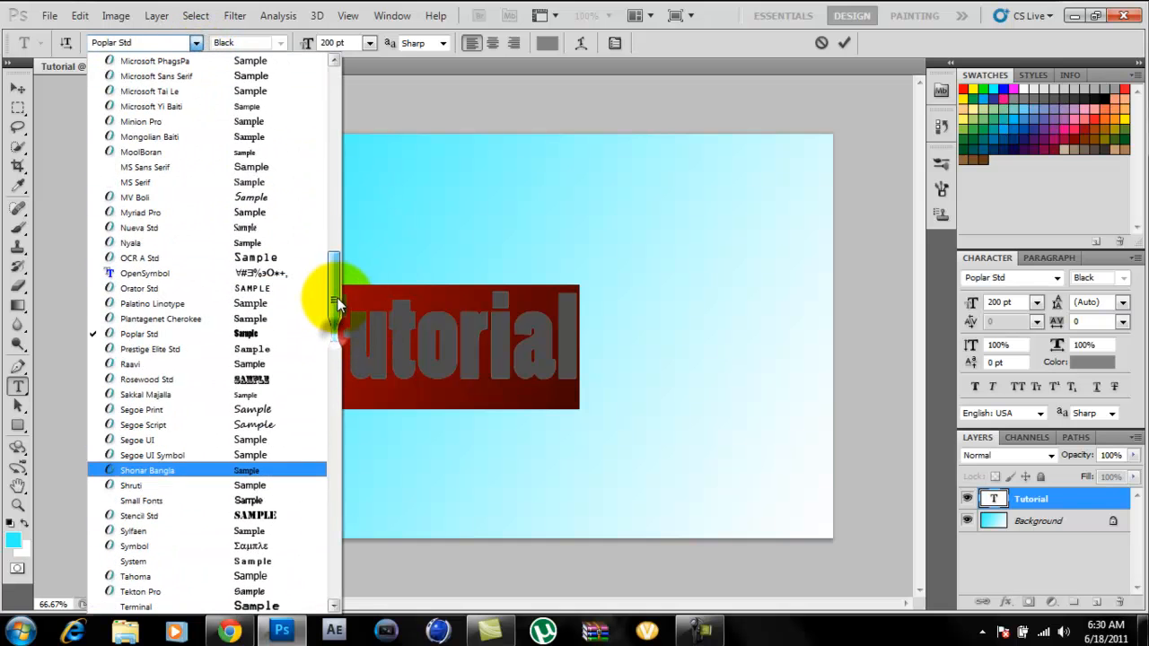
drag(334, 301, 334, 233)
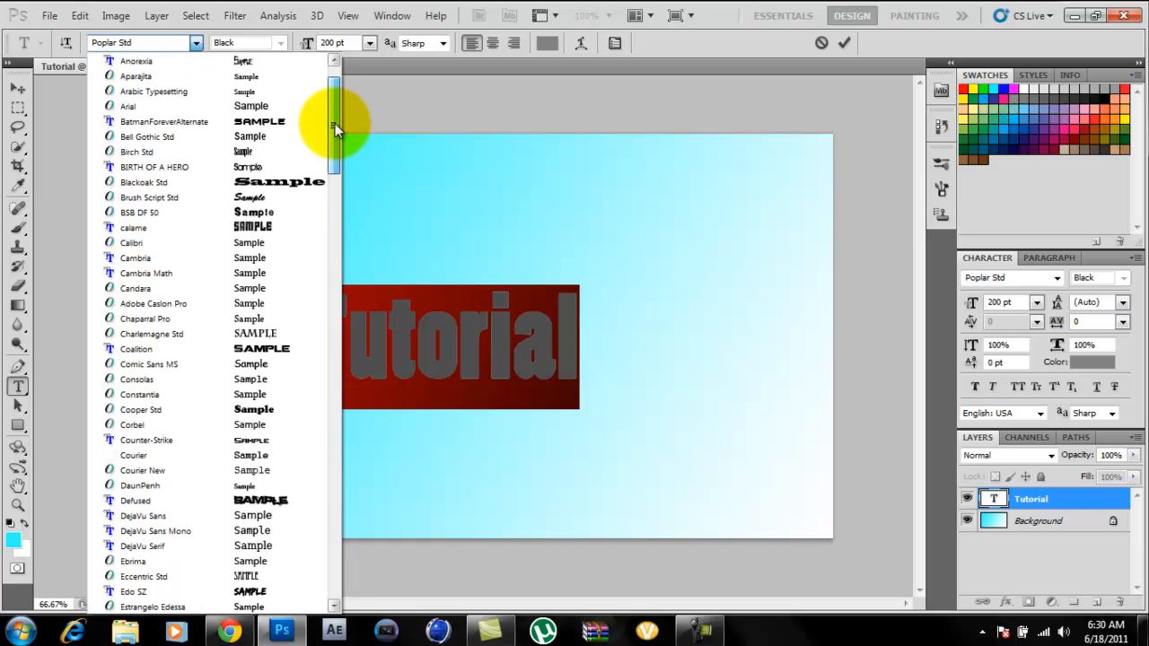
click(133, 227)
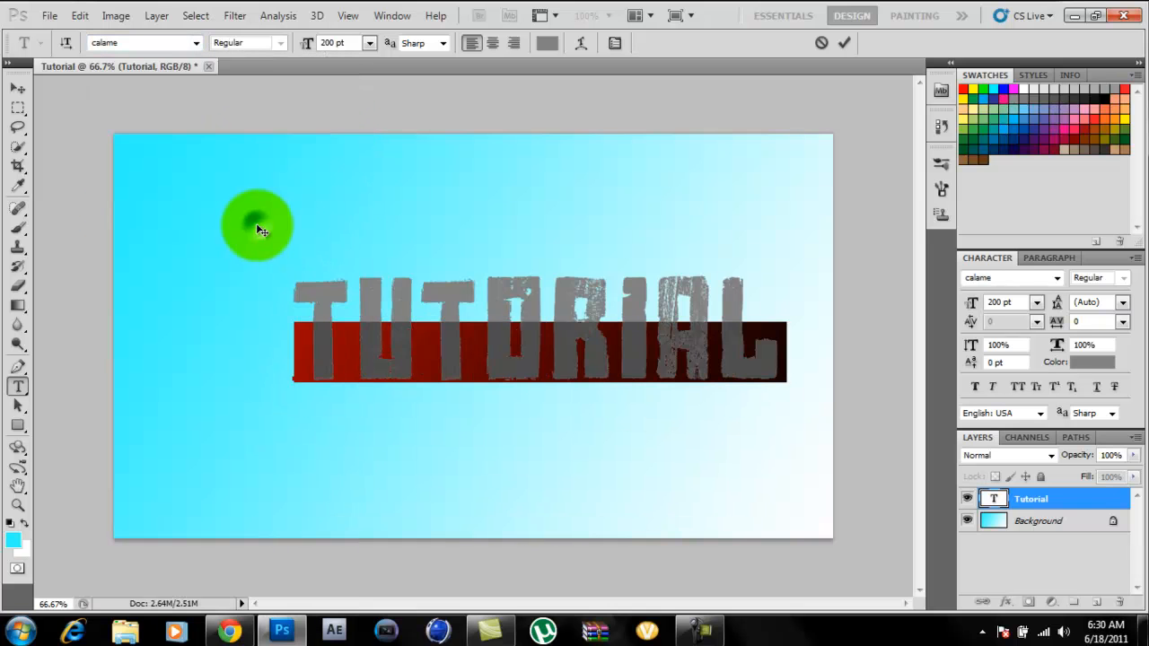